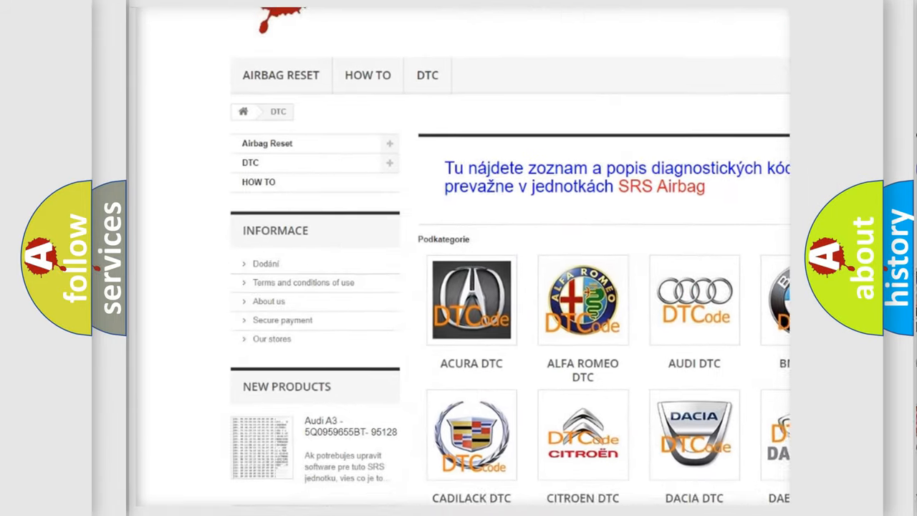
scroll(down, 3)
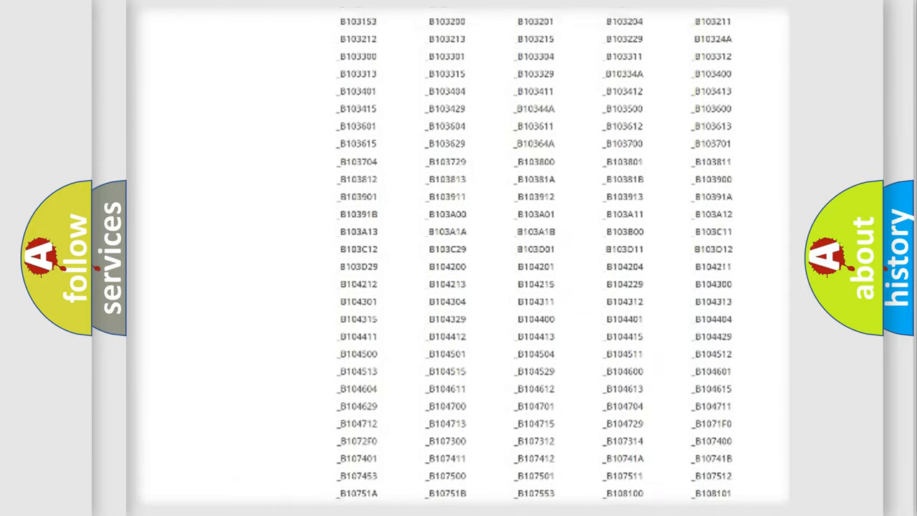
scroll(up, 3)
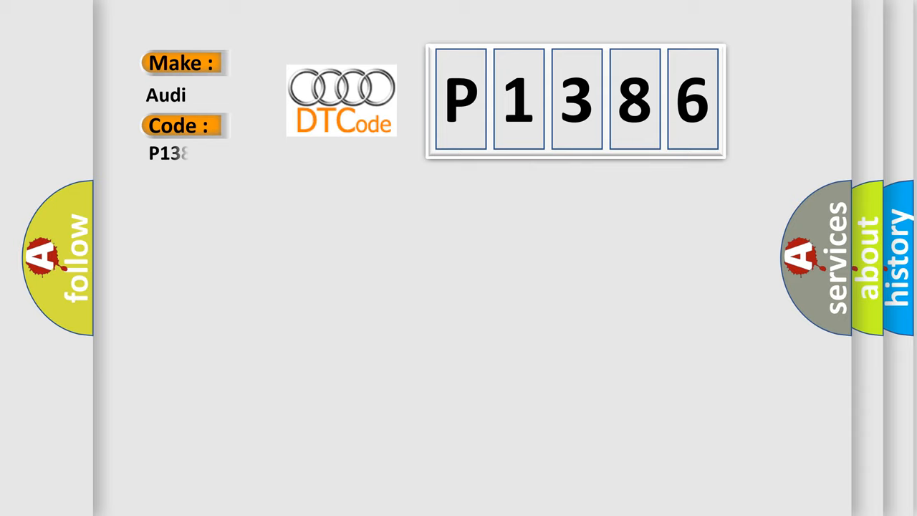
text(86)
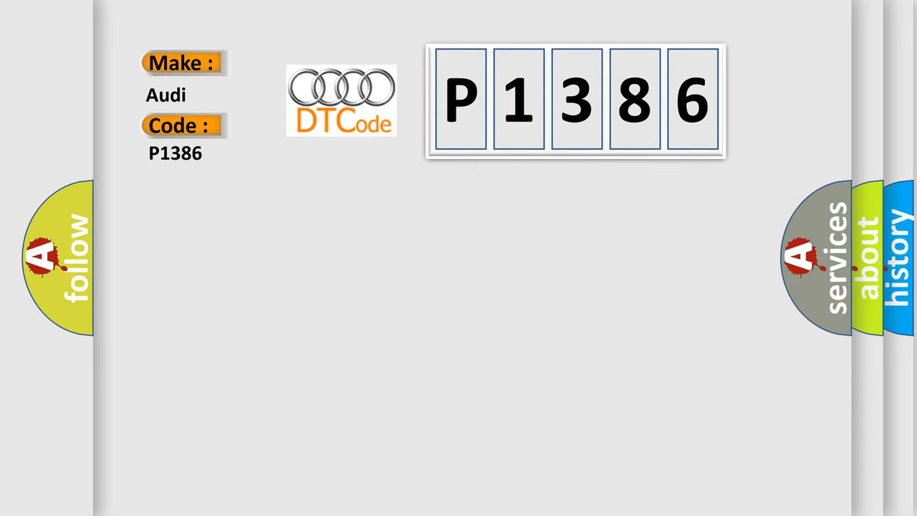